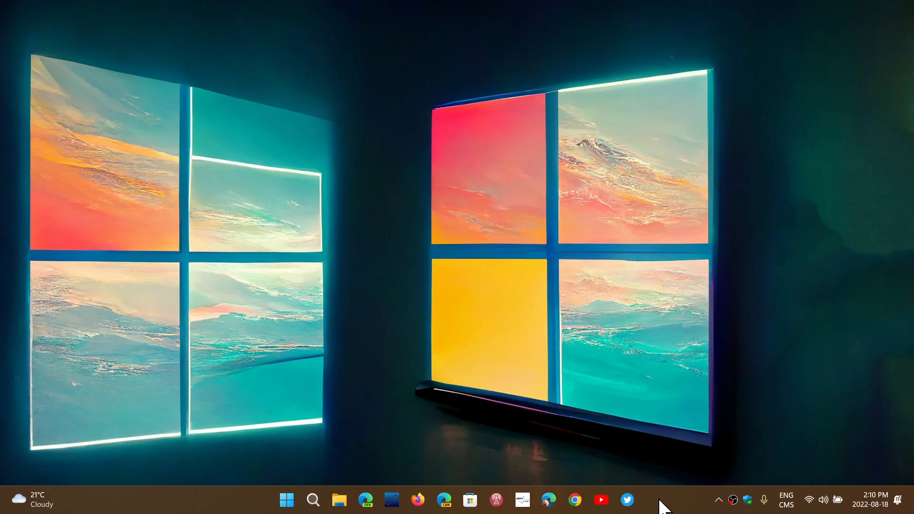
{"action": "mouse_move", "coordinate": [286, 500]}
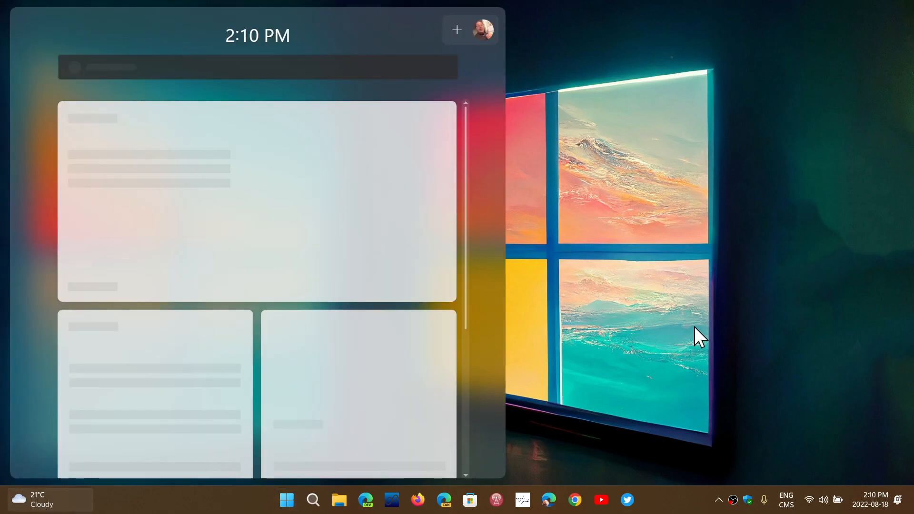
{"action": "mouse_move", "coordinate": [604, 428]}
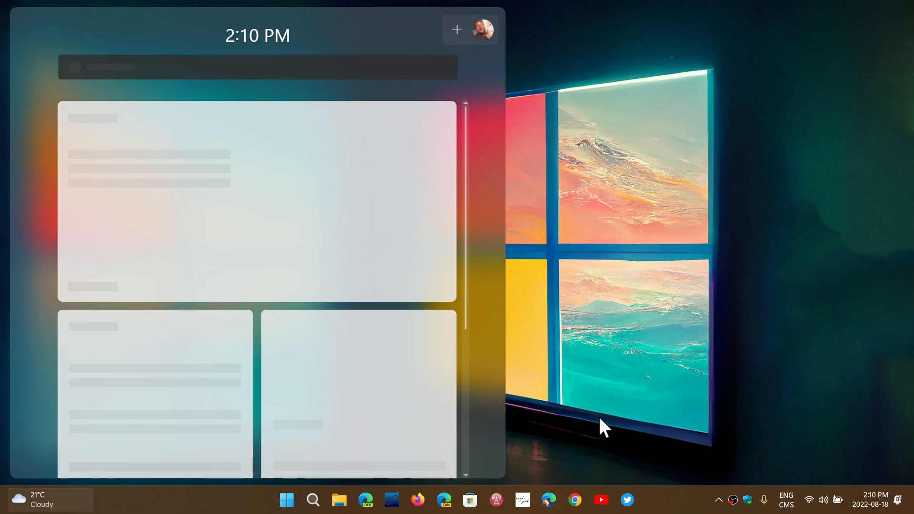
Open and close the Start menu, then try other taskbar icons
{"action": "left_click", "coordinate": [287, 500]}
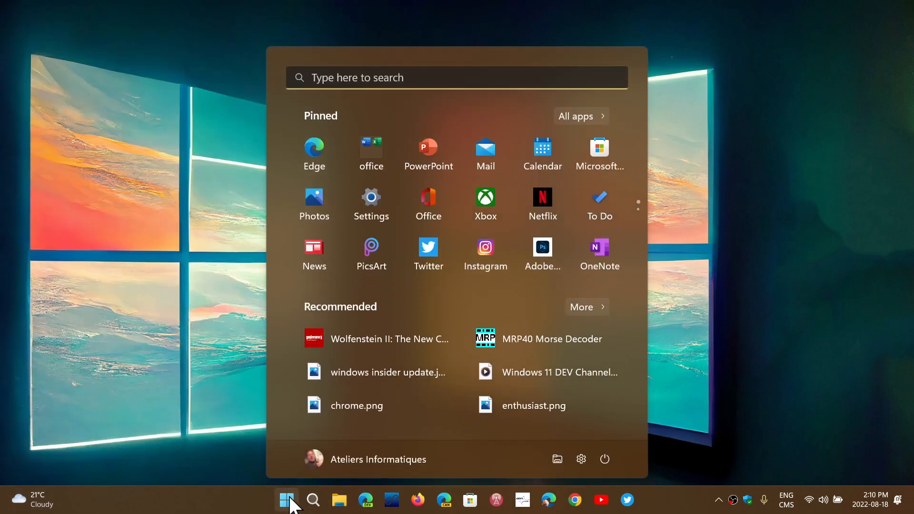
{"action": "left_click", "coordinate": [286, 500]}
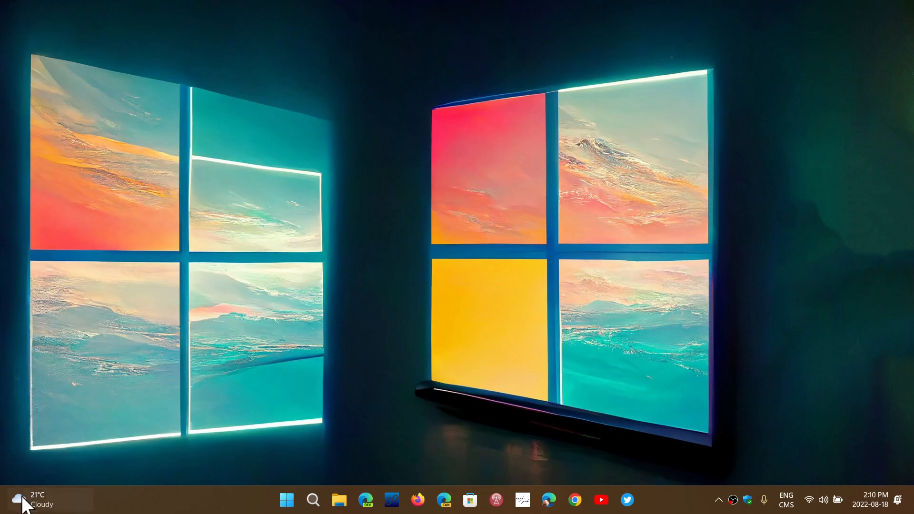
{"action": "left_click", "coordinate": [38, 500]}
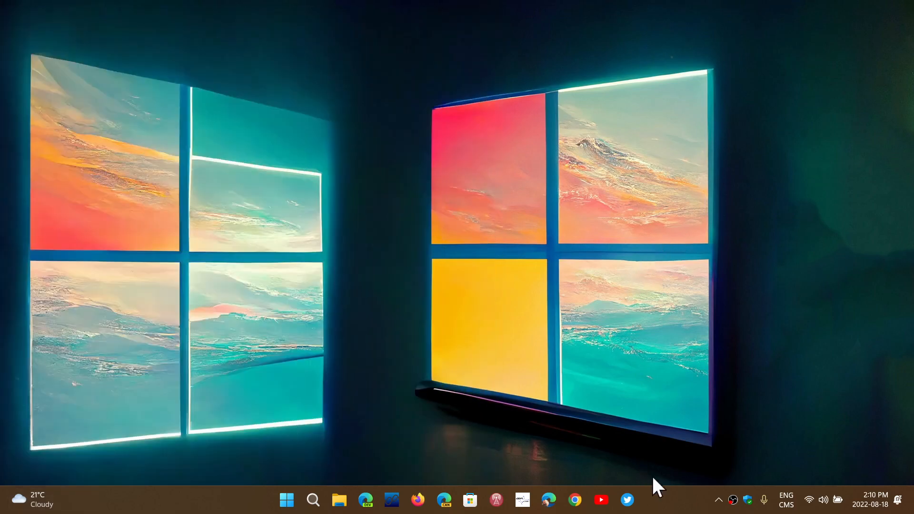
{"action": "mouse_move", "coordinate": [603, 400]}
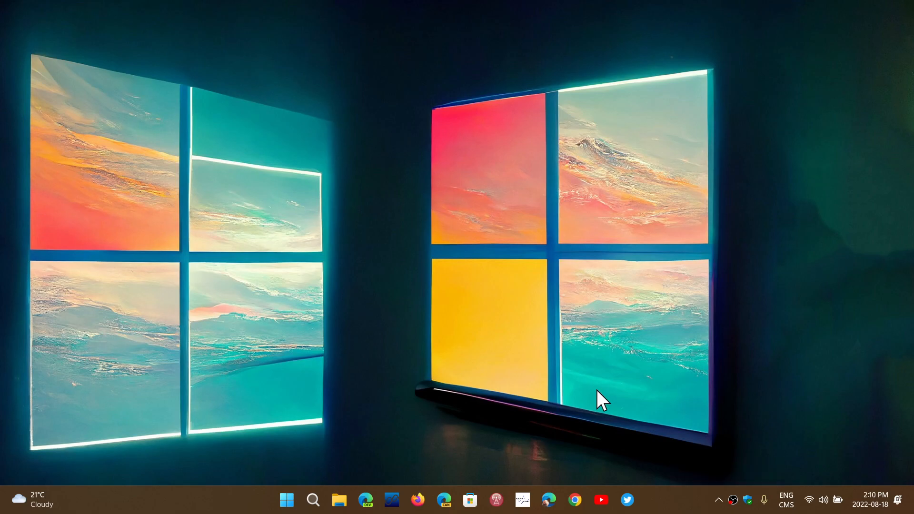
{"action": "mouse_move", "coordinate": [287, 500]}
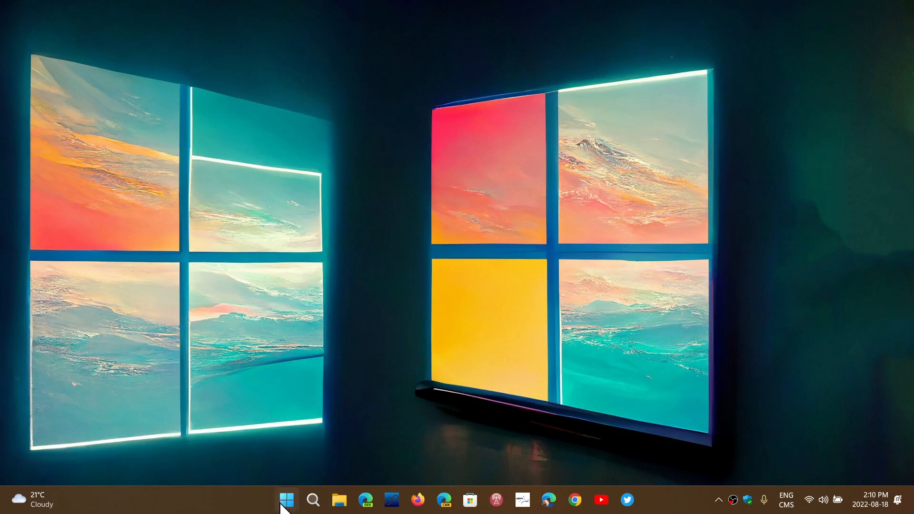
{"action": "right_click", "coordinate": [286, 500]}
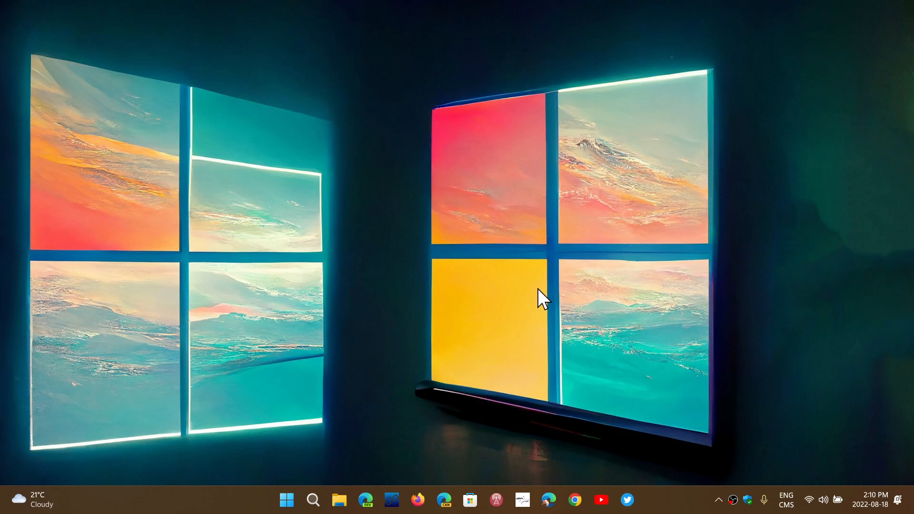
{"action": "mouse_move", "coordinate": [298, 454]}
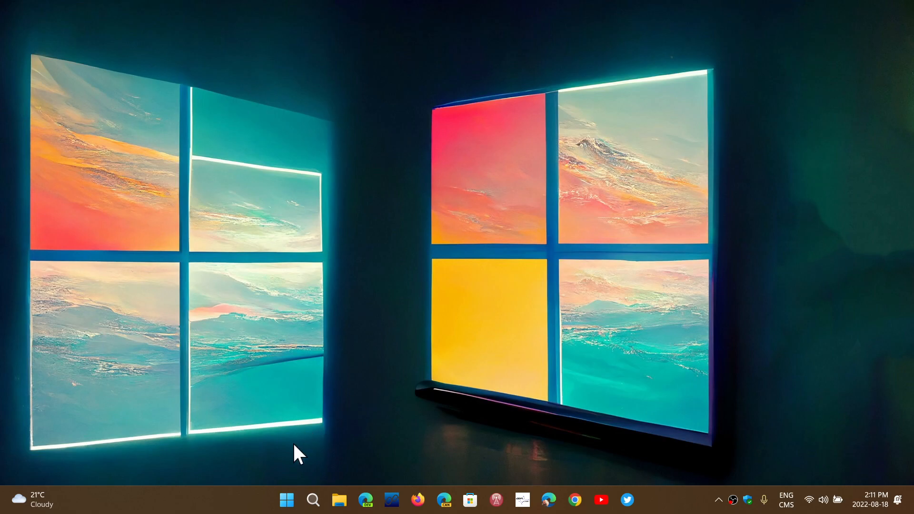
Search for winver and run it to show version 22H2, build 22621.382
{"action": "left_click", "coordinate": [313, 499]}
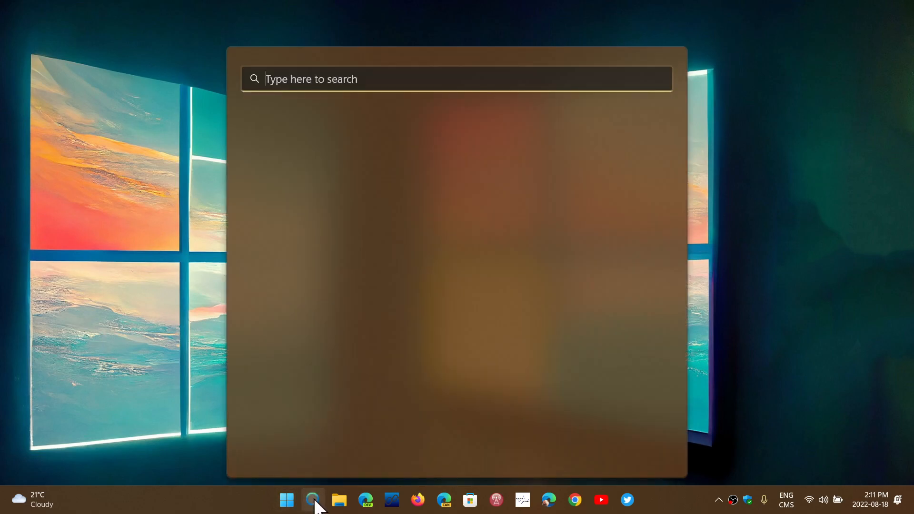
{"action": "type", "text": "winver"}
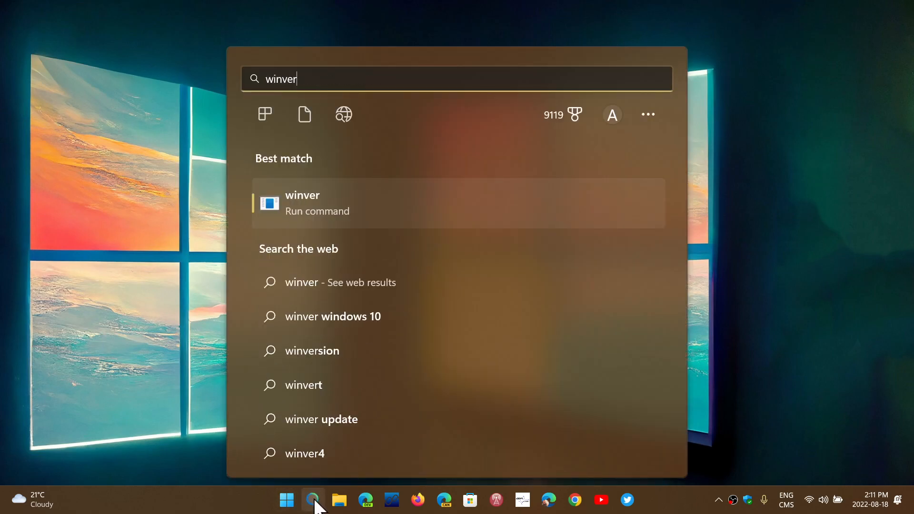
{"action": "mouse_move", "coordinate": [356, 218]}
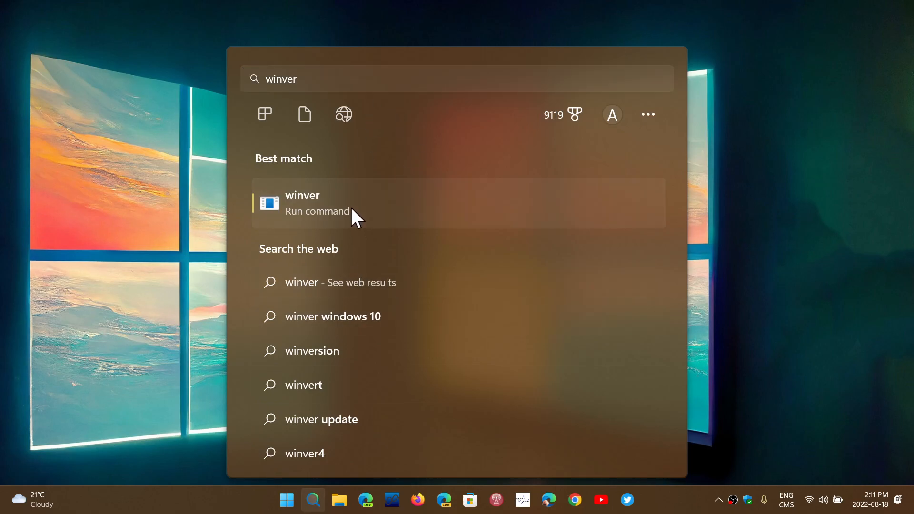
{"action": "left_click", "coordinate": [303, 203]}
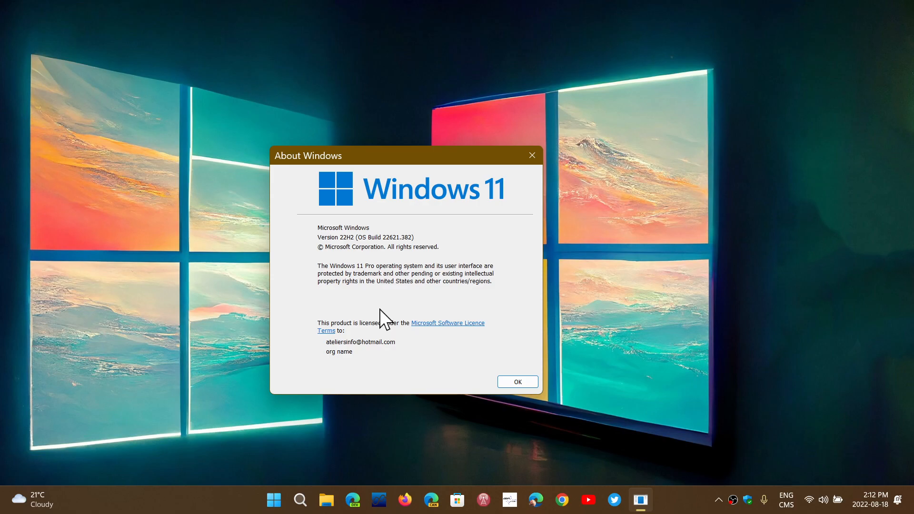
{"action": "mouse_move", "coordinate": [325, 500]}
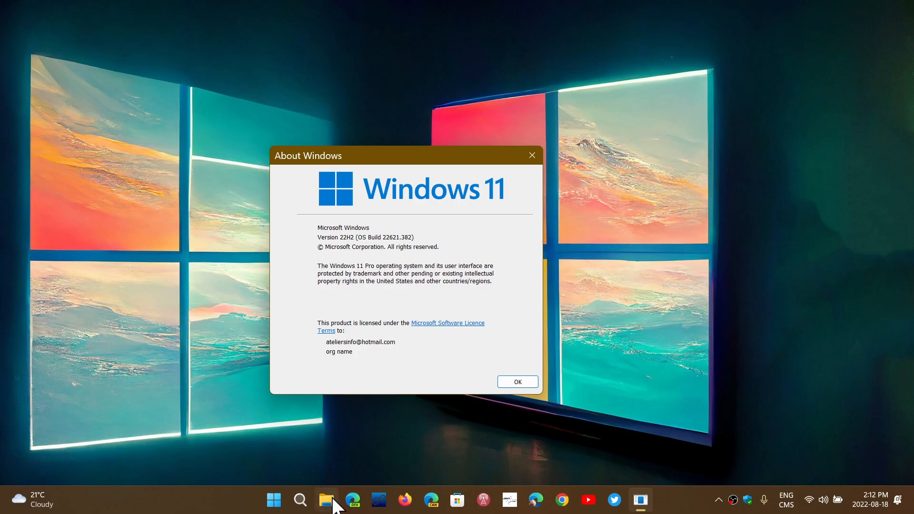
Launch File Explorer from the taskbar to view This PC and the OS (C:) drive
{"action": "left_click", "coordinate": [326, 500]}
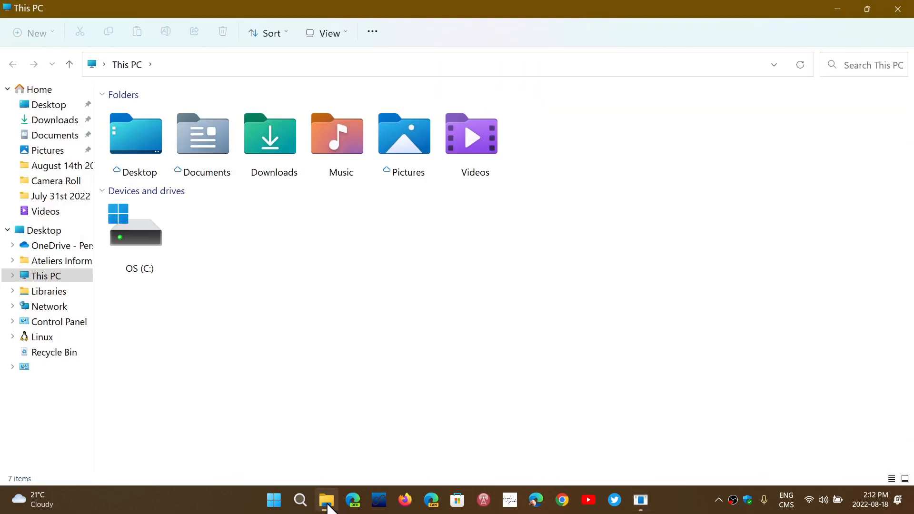
{"action": "mouse_move", "coordinate": [535, 238]}
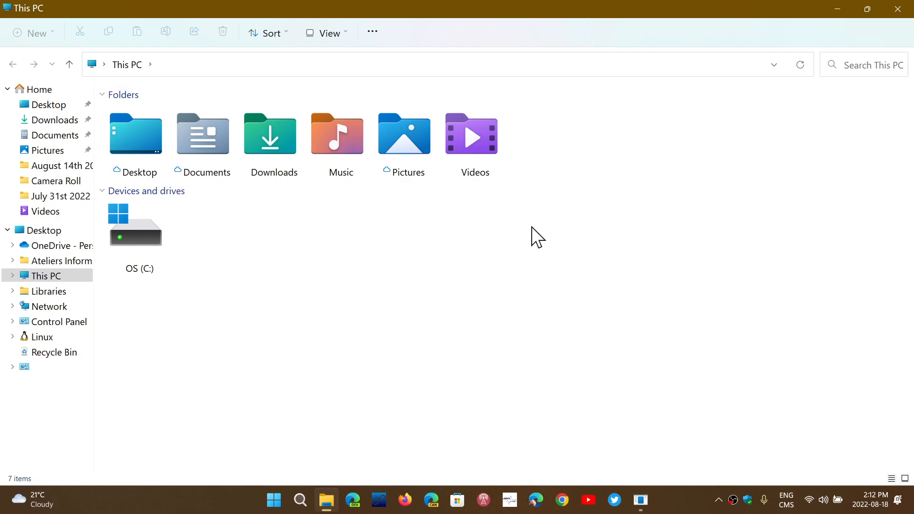
{"action": "mouse_move", "coordinate": [561, 389]}
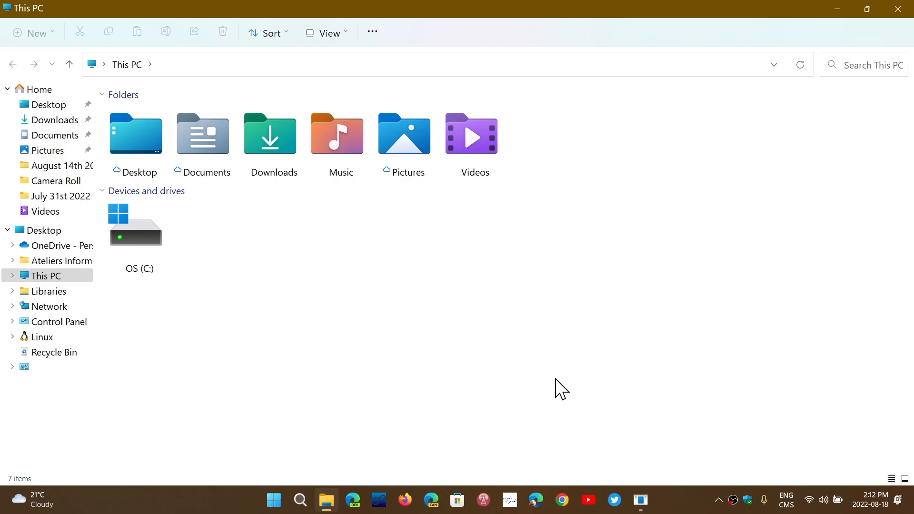
{"action": "mouse_move", "coordinate": [865, 94]}
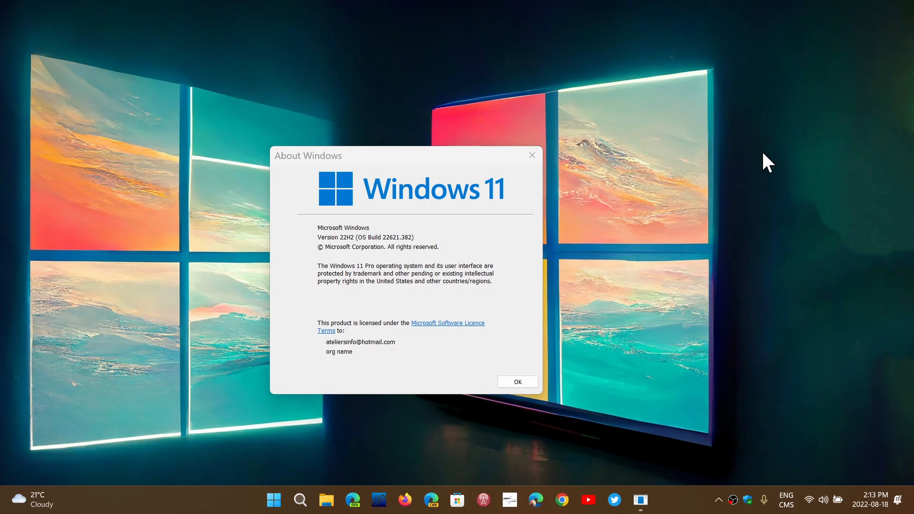
{"action": "mouse_move", "coordinate": [678, 499]}
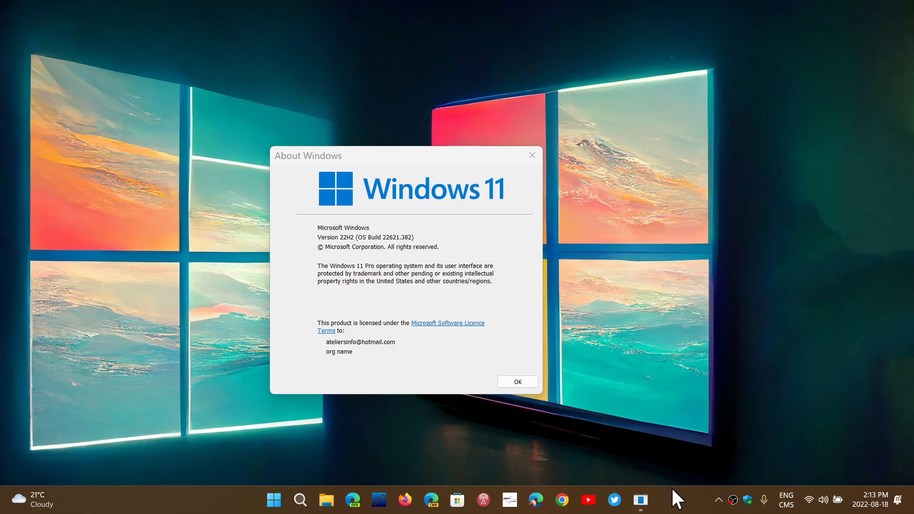
{"action": "mouse_move", "coordinate": [684, 503]}
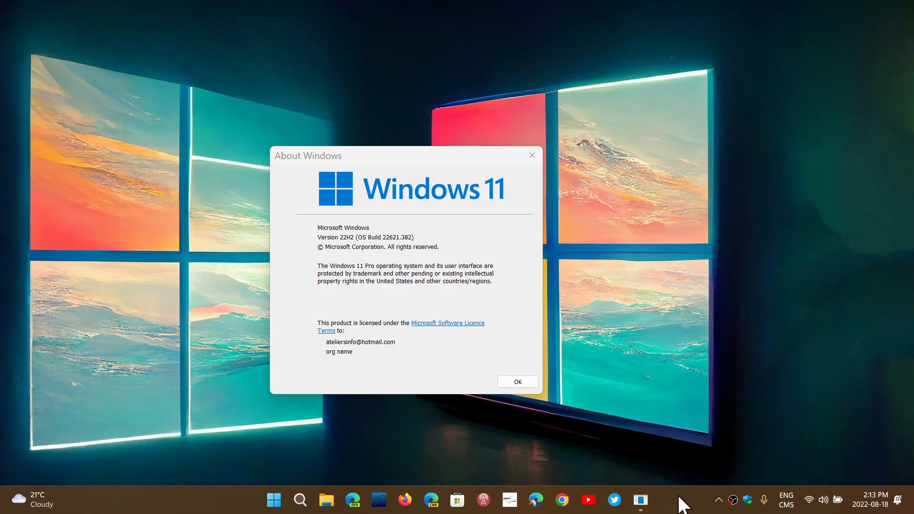